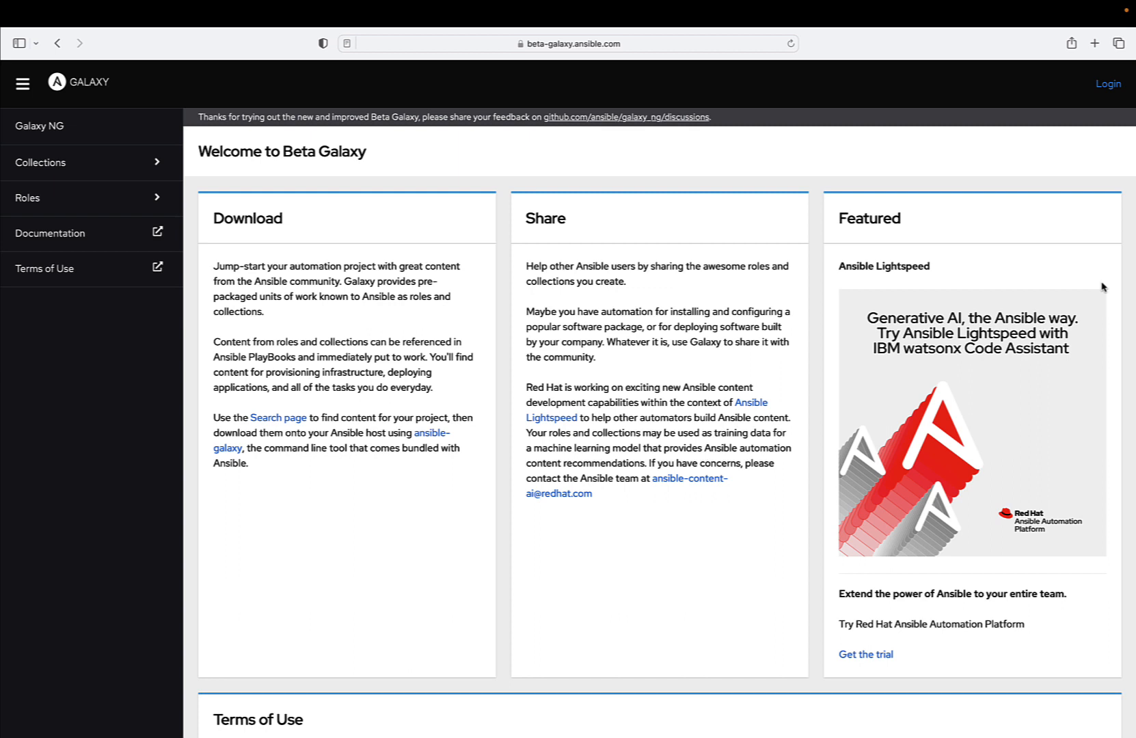
mouse_move(118, 162)
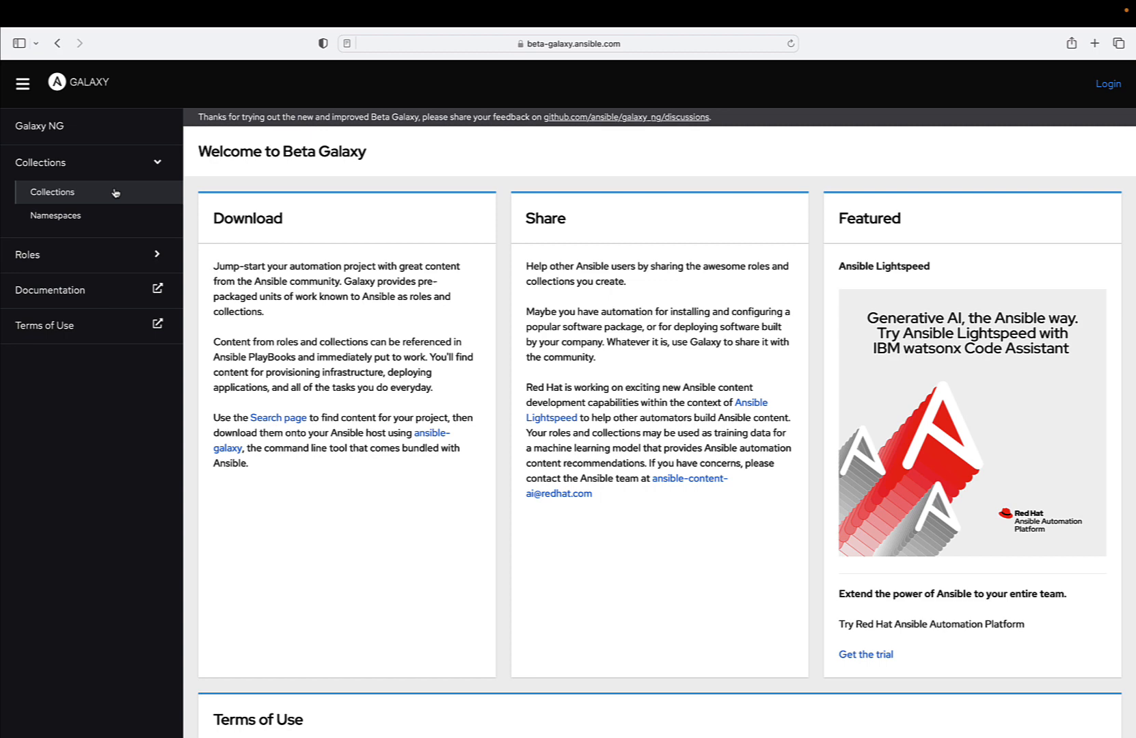
- Open the Collections listing of community collections with their module, role and plugin counts
click(52, 192)
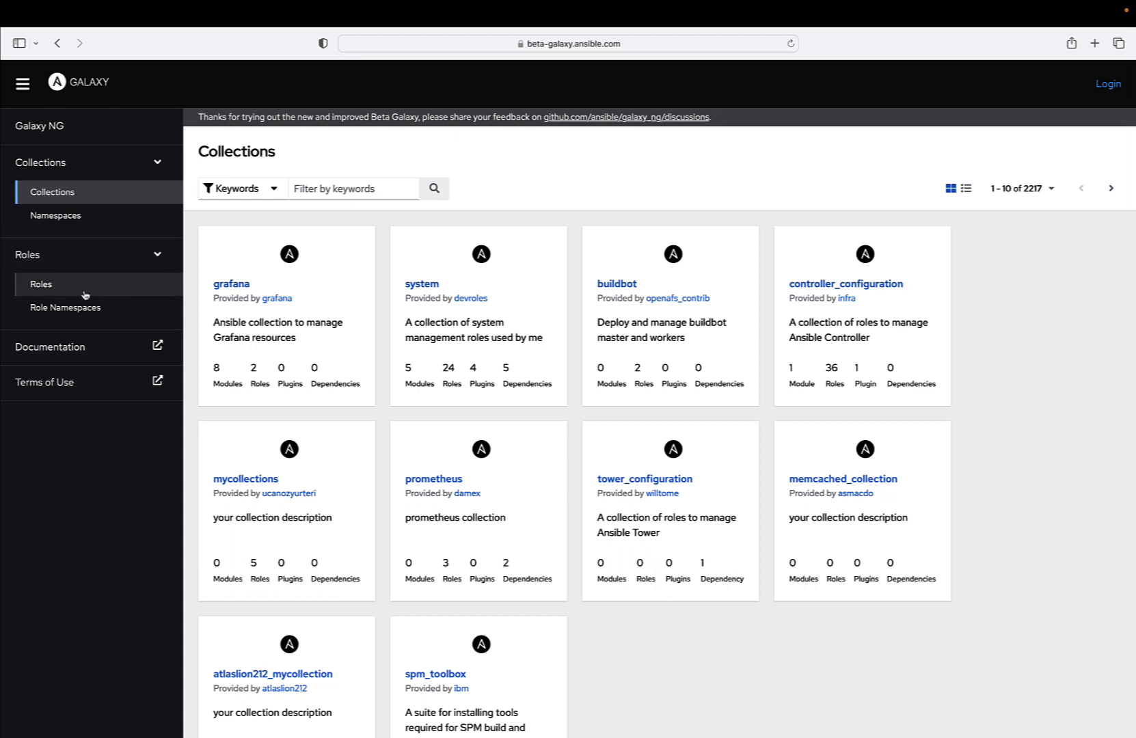
- Visit the Roles listing, then Role Namespaces, then return to the Roles listing
click(40, 284)
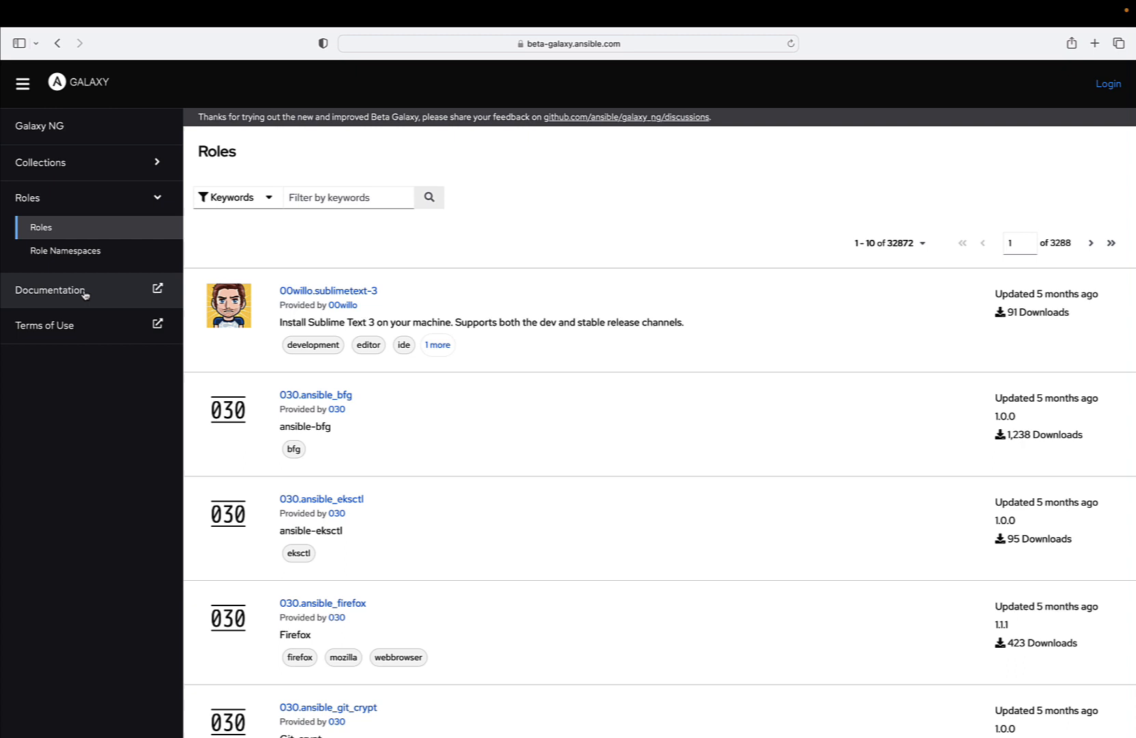
mouse_move(82, 291)
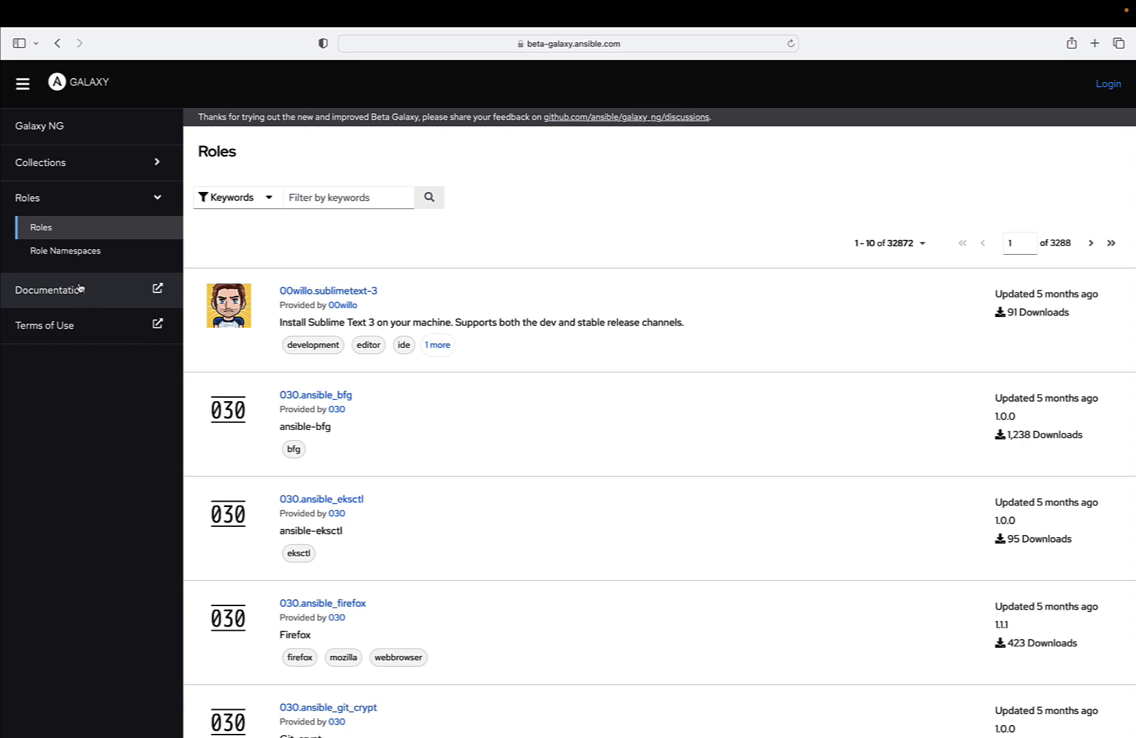
click(66, 251)
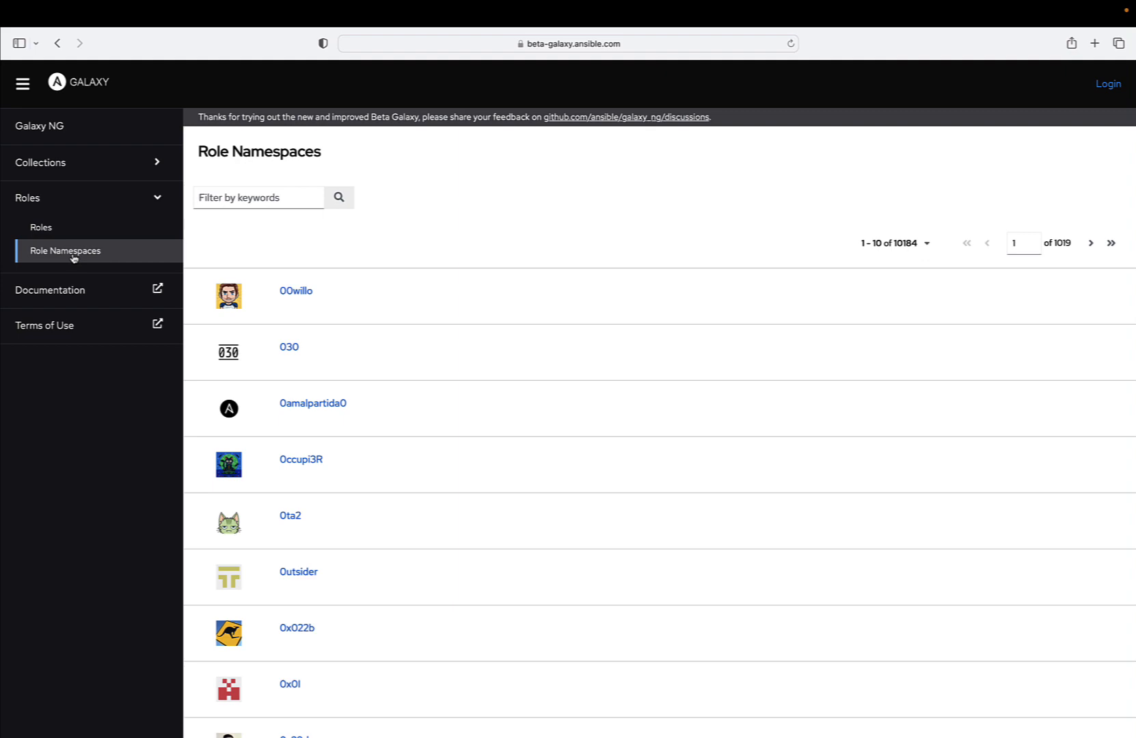
mouse_move(114, 269)
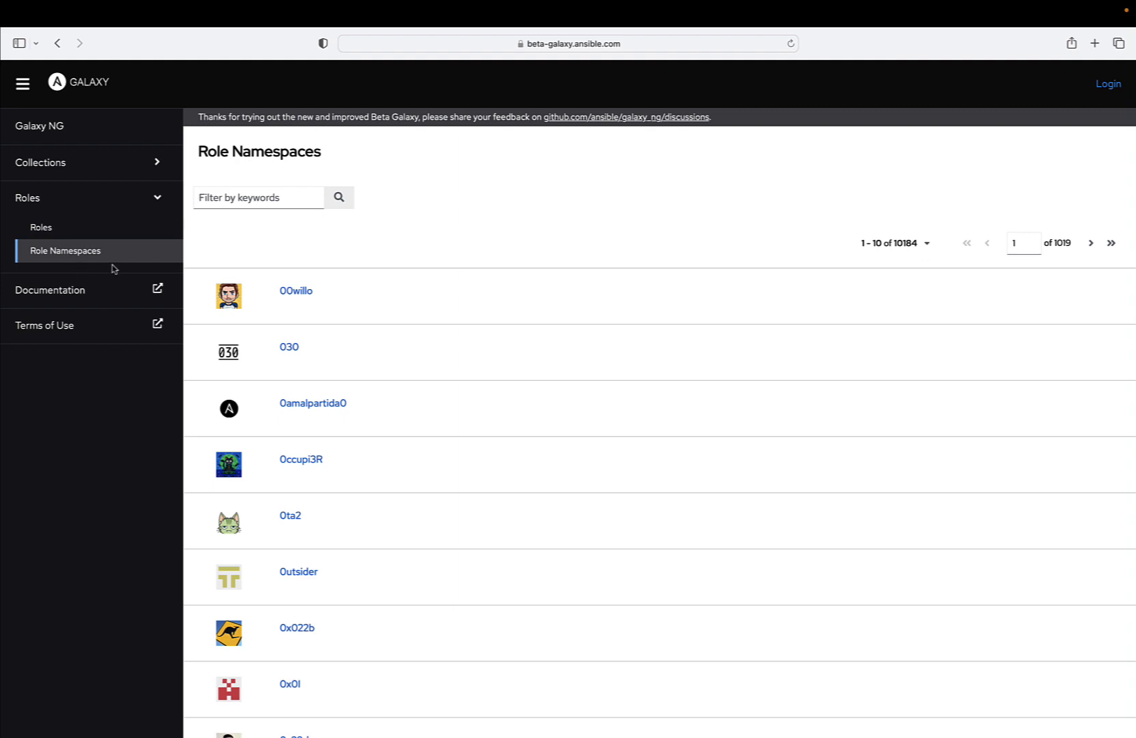
click(40, 227)
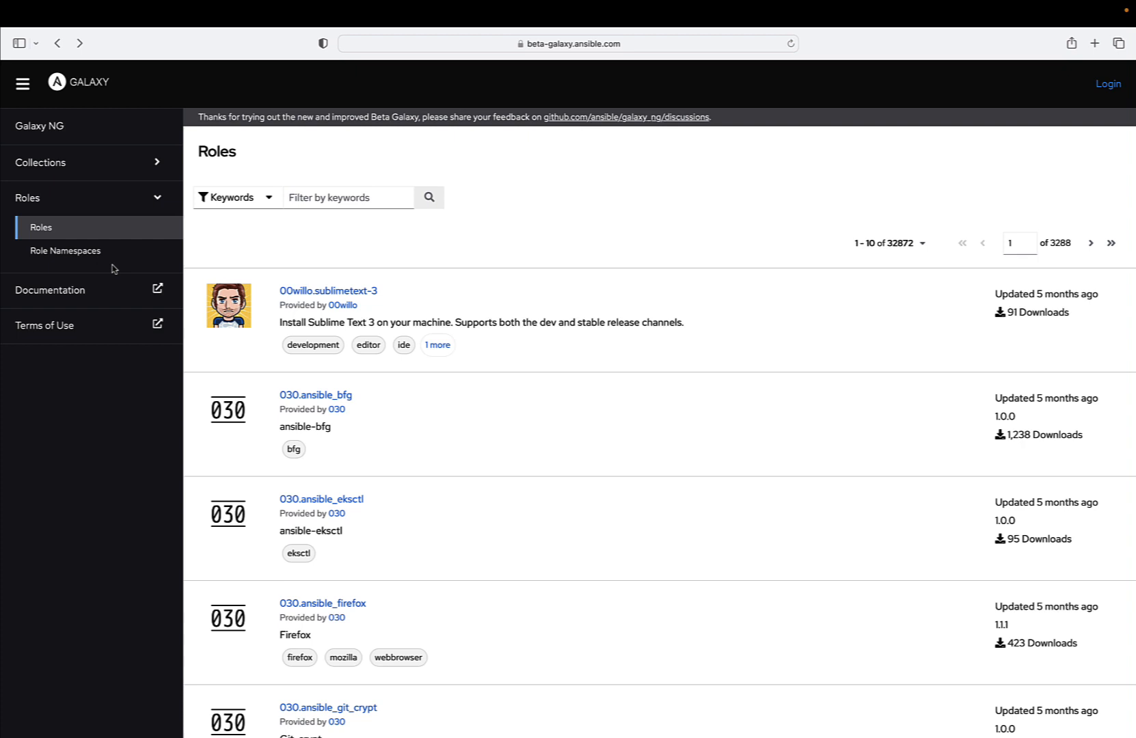
mouse_move(355, 225)
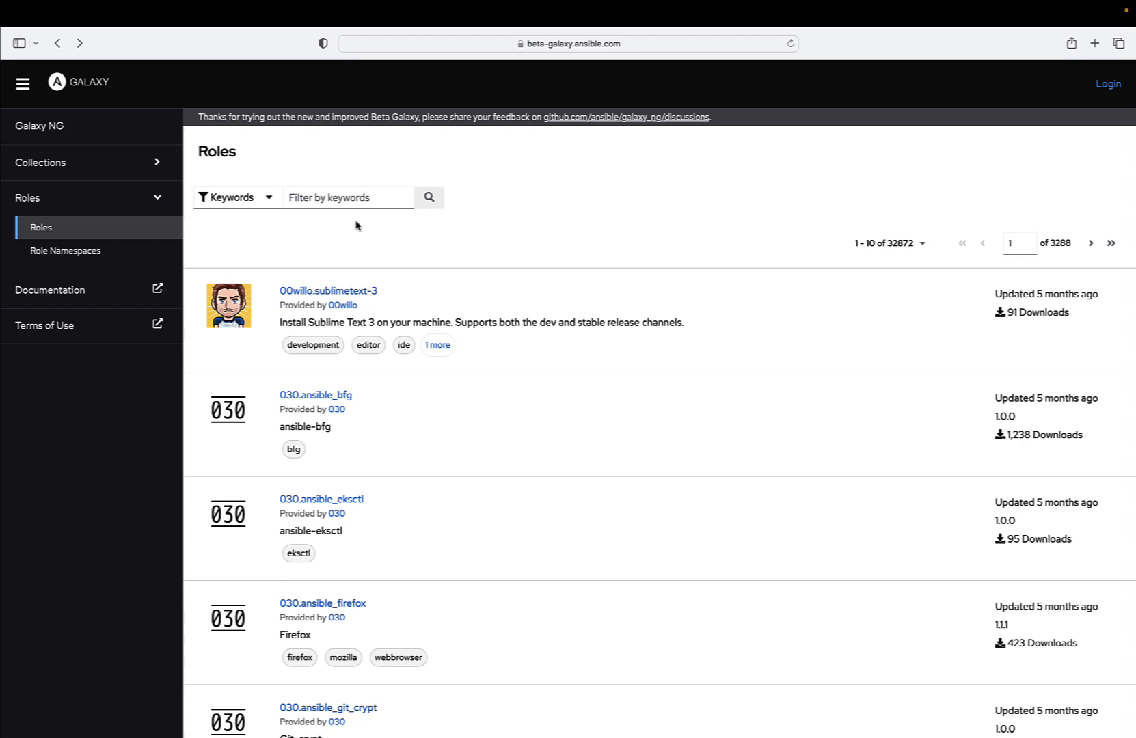
mouse_move(65, 166)
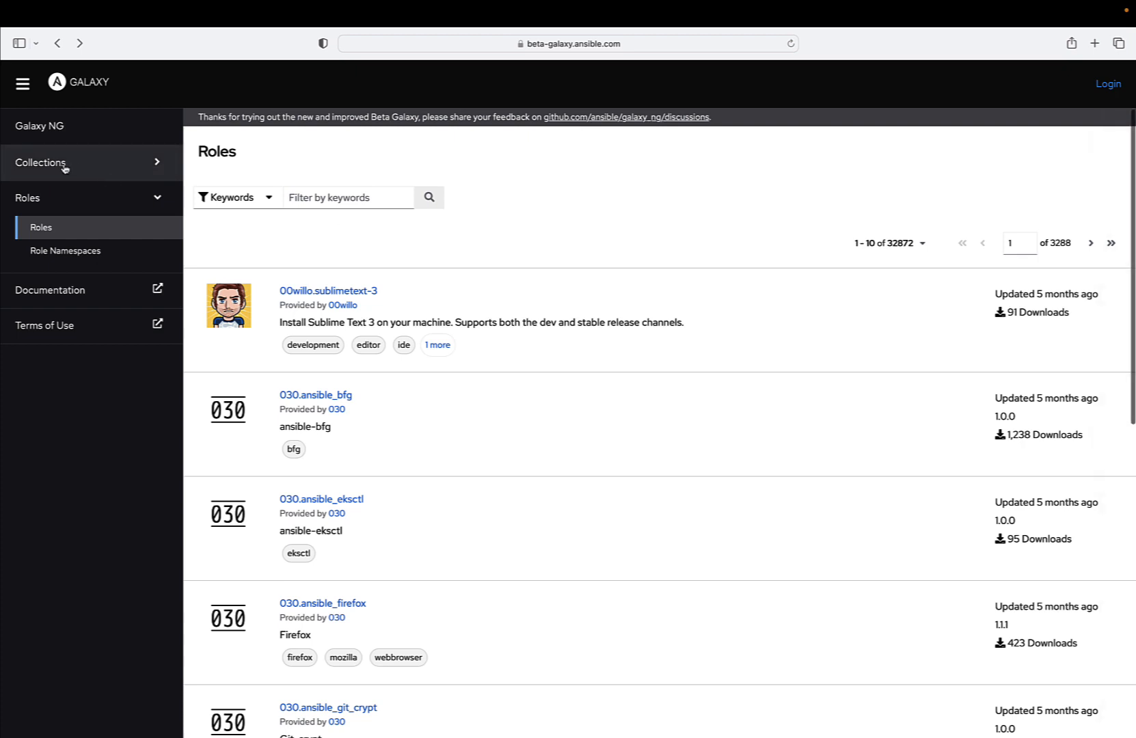
- Return to browsing collections and reach the grafana collection's detail page
click(41, 162)
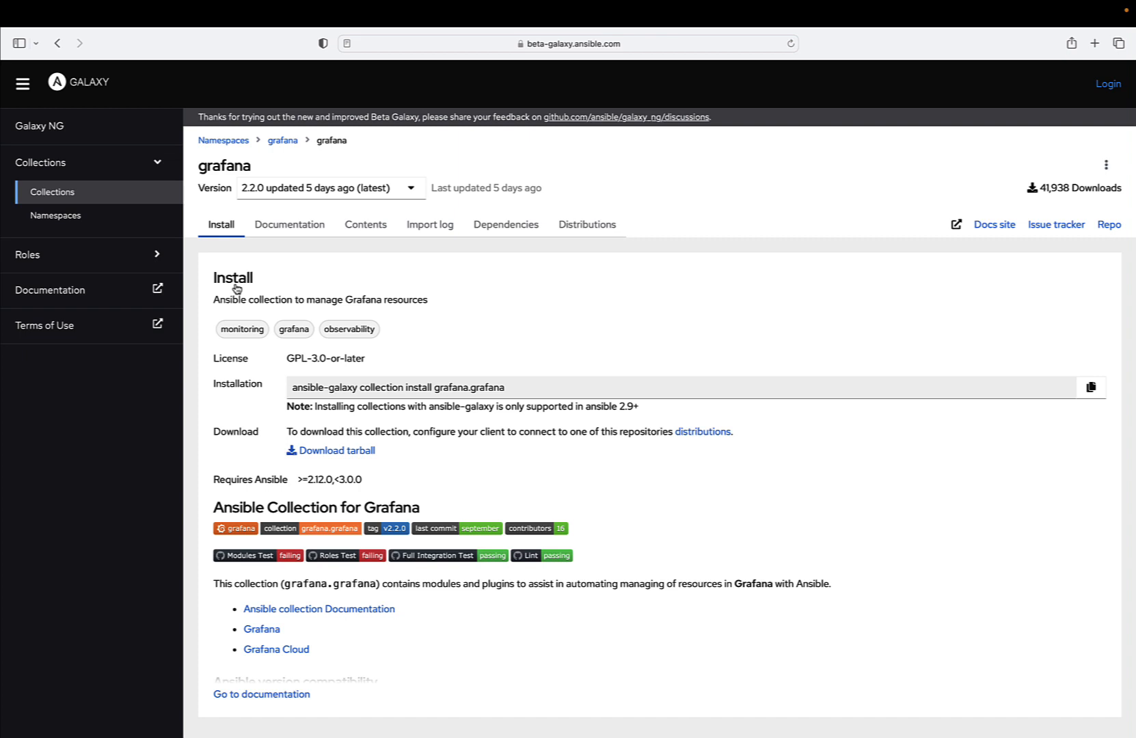
mouse_move(121, 219)
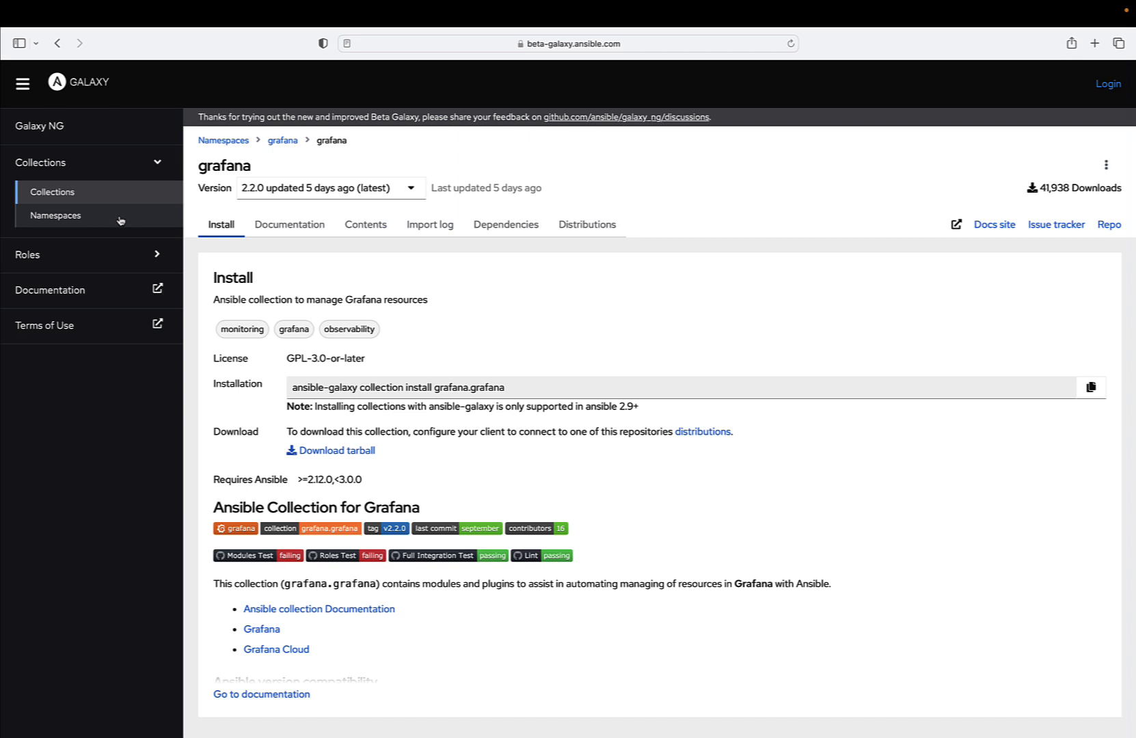
- Browse collection namespaces and a10's two collections, then open the Role Namespaces list
click(56, 215)
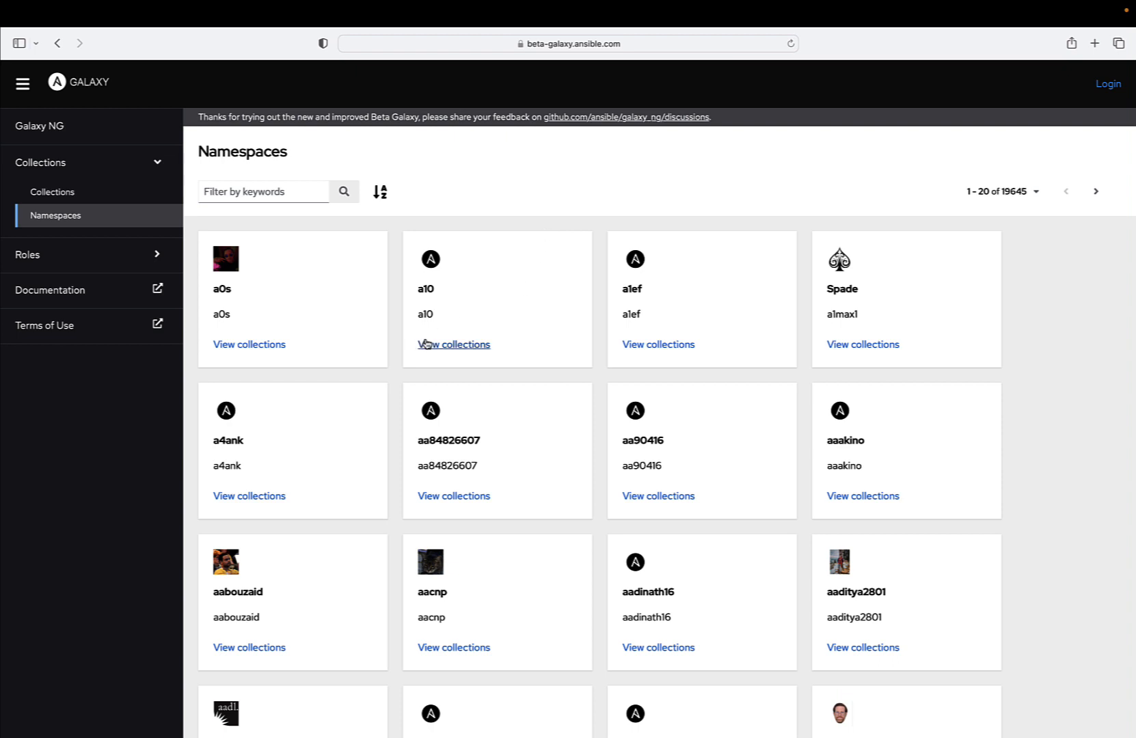
click(454, 344)
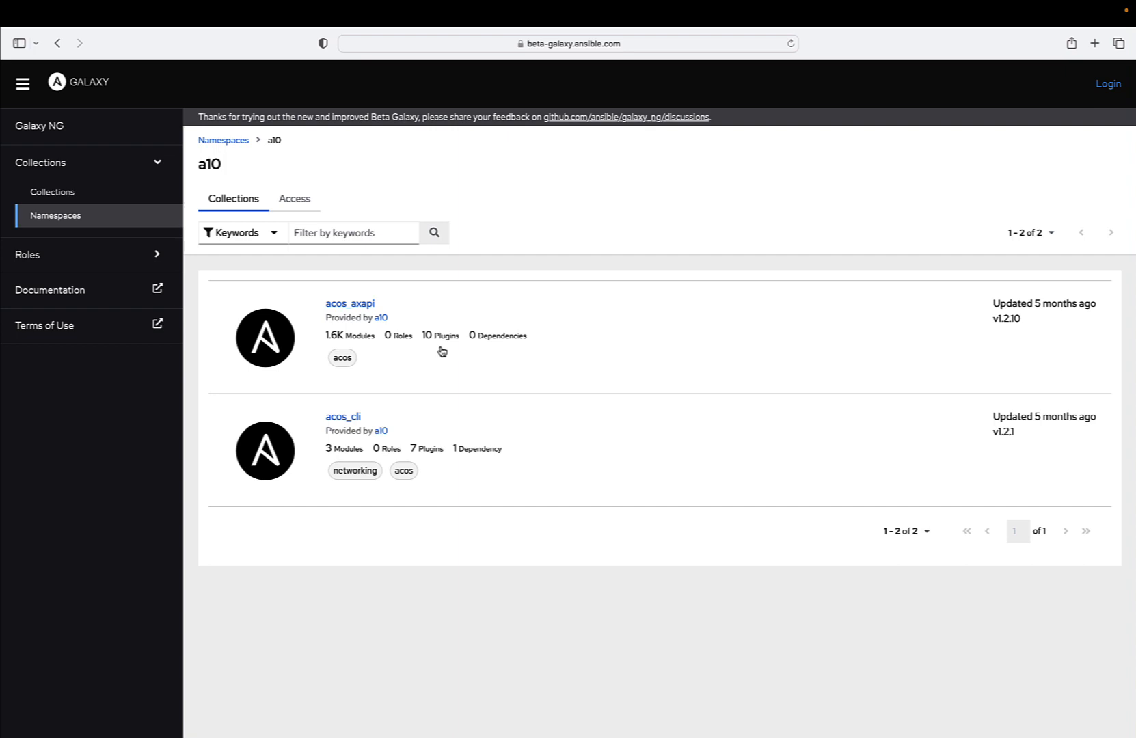
mouse_move(96, 258)
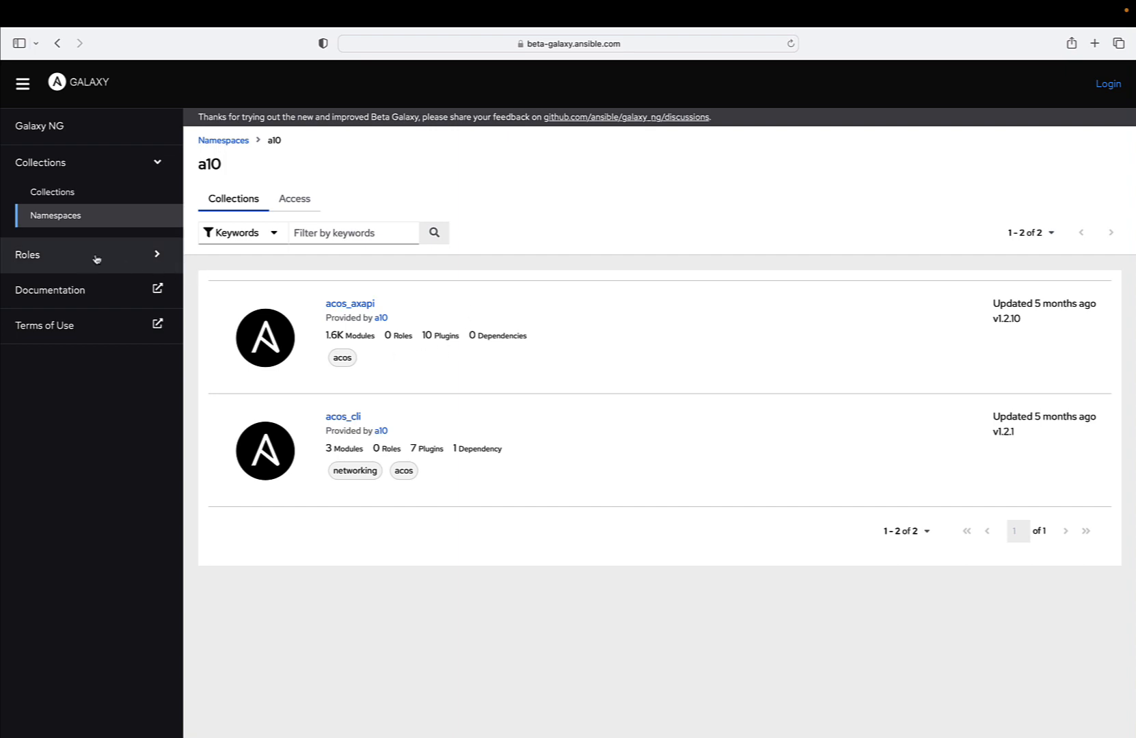
click(28, 255)
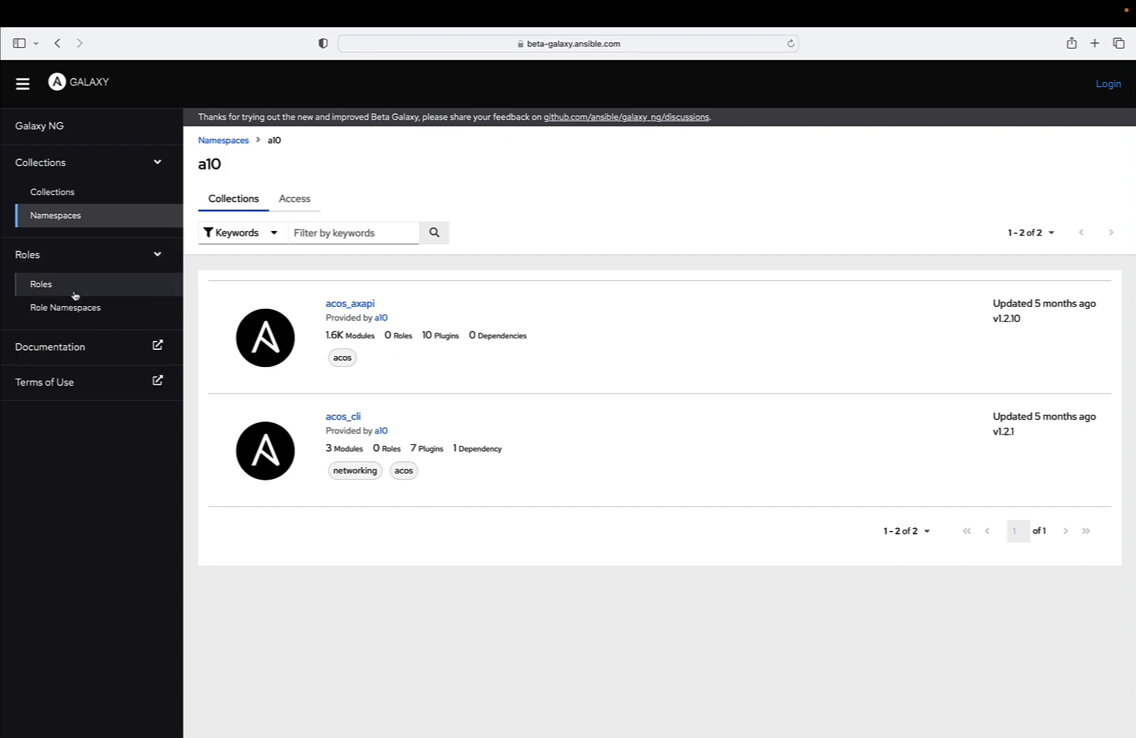
click(65, 308)
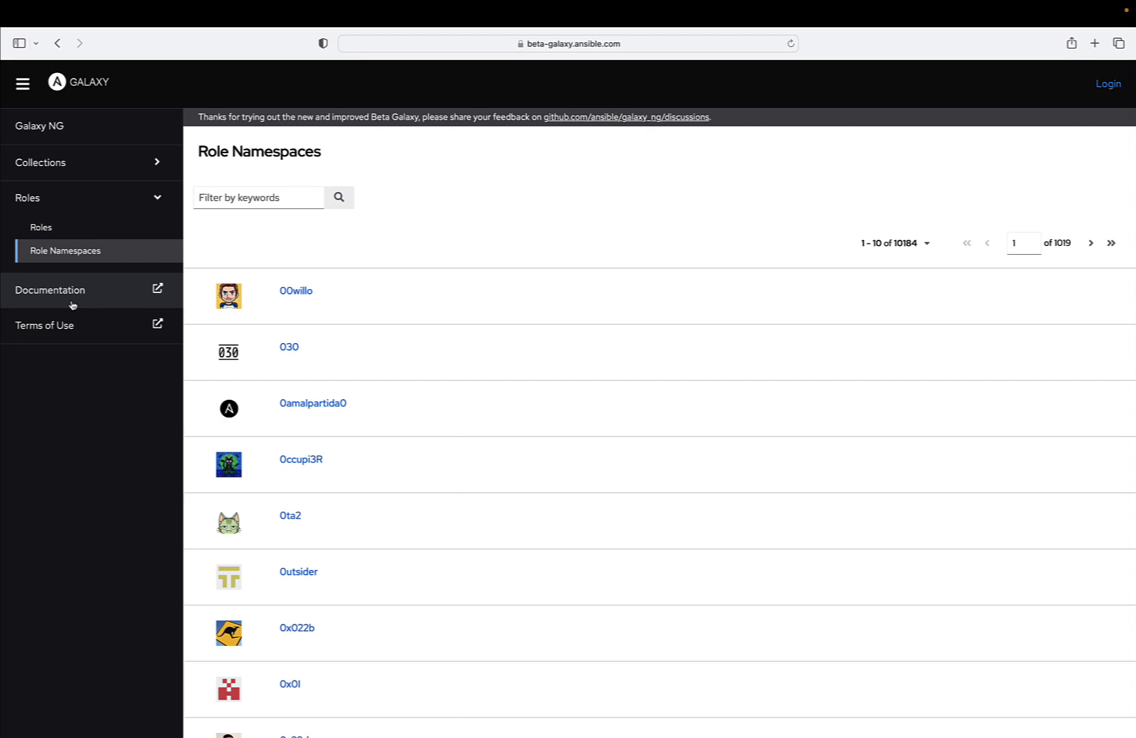